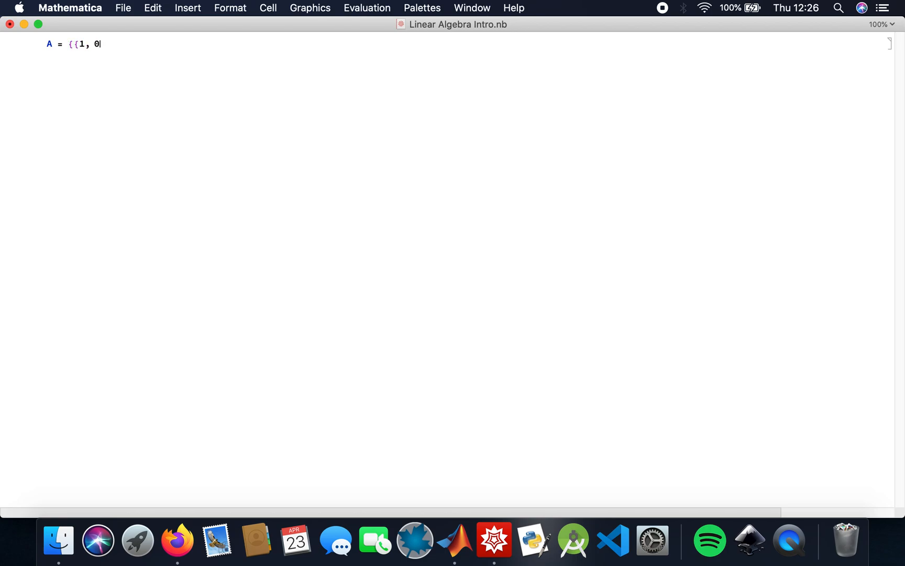
# - Define matrix A = {{1,0,0},{-1,2,2},{4,3,5}} and evaluate it
pyautogui.write(', 0}, {-1,')
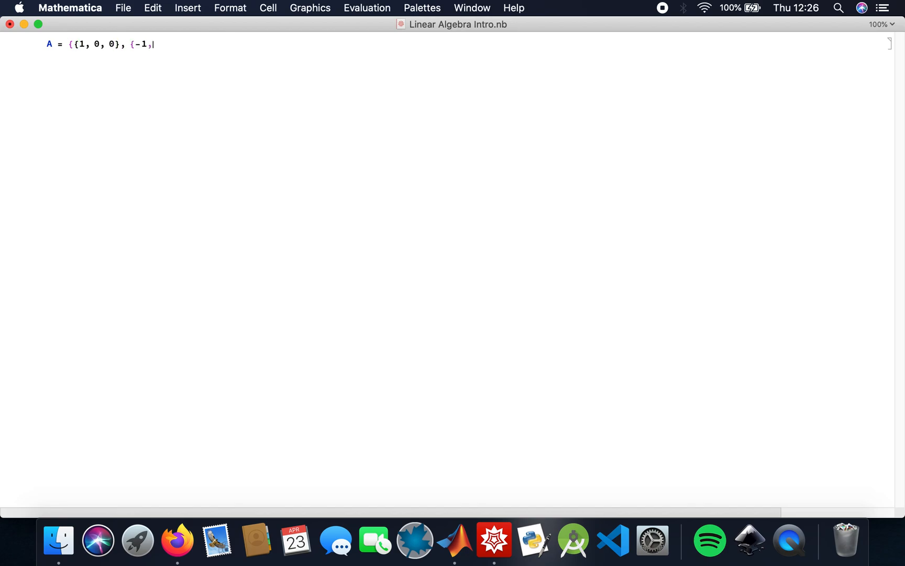
pyautogui.write('2, 2}, {4, 3, 5')
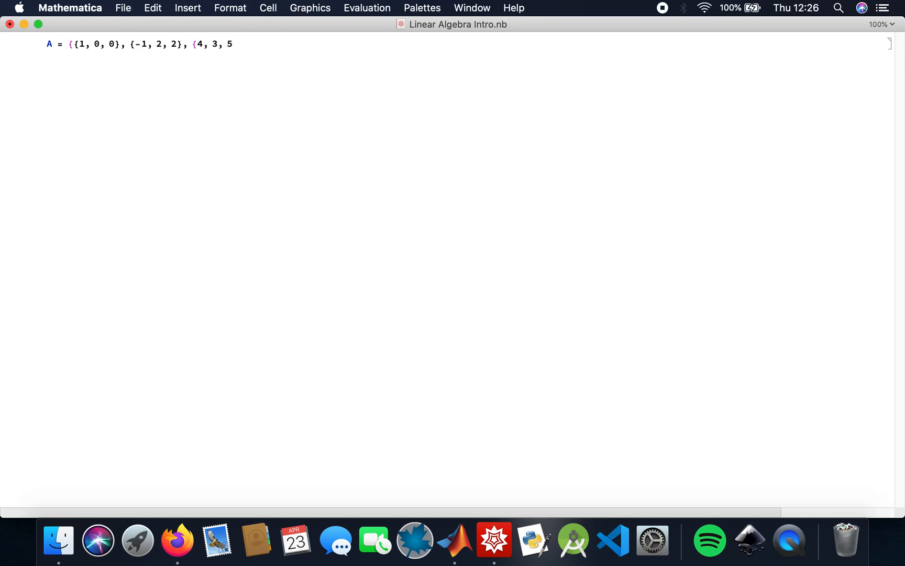
pyautogui.write('}}')
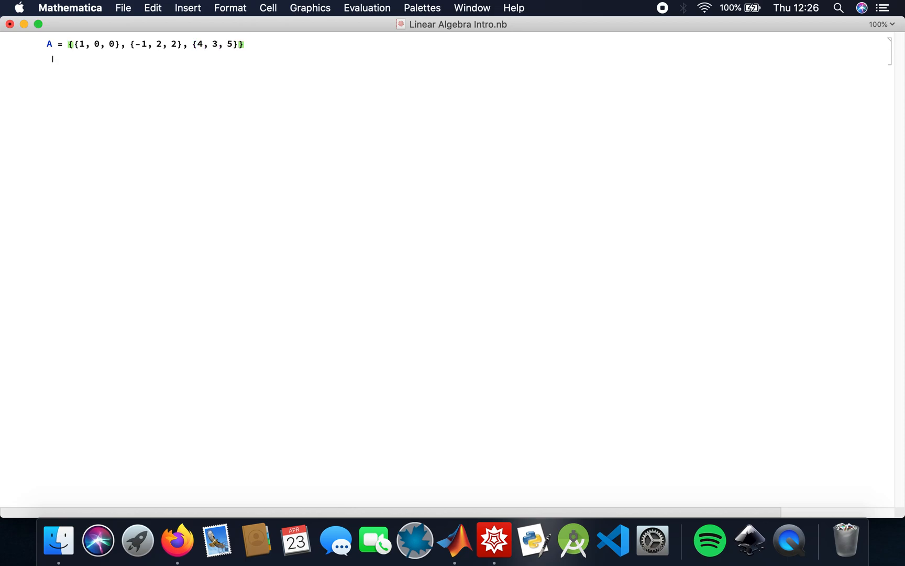
pyautogui.press('shift+enter')
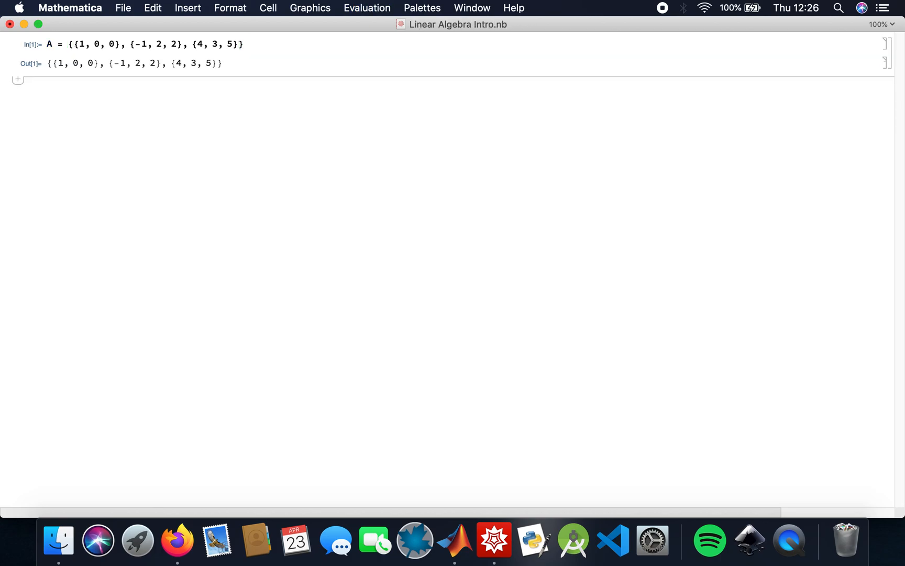
# - Display A with MatrixForm[A], then begin the next input with N
pyautogui.write('MAT')
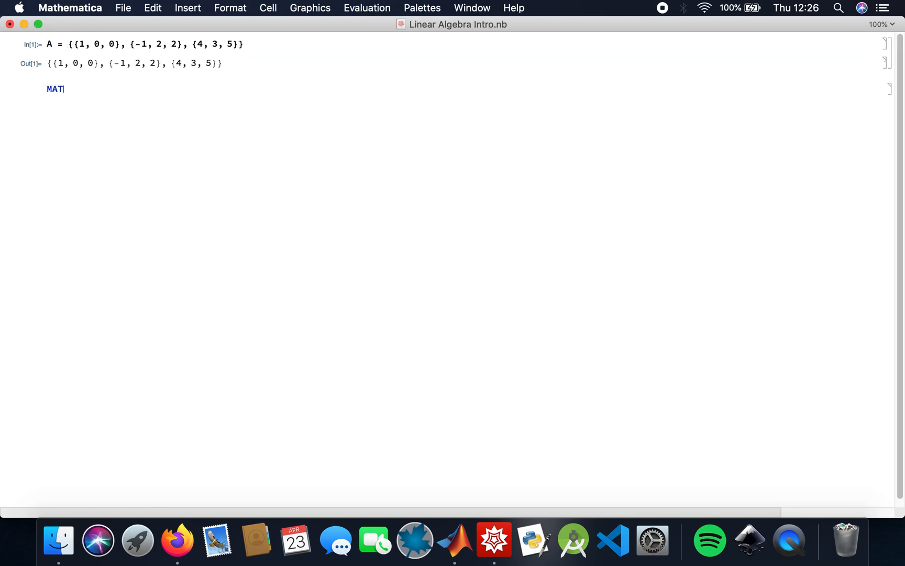
pyautogui.write('Mat')
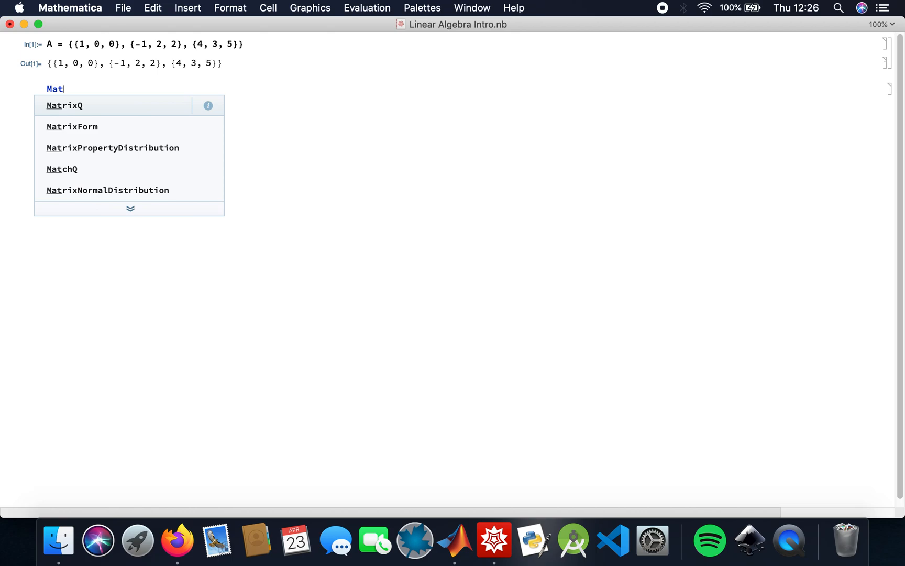
pyautogui.click(71, 127)
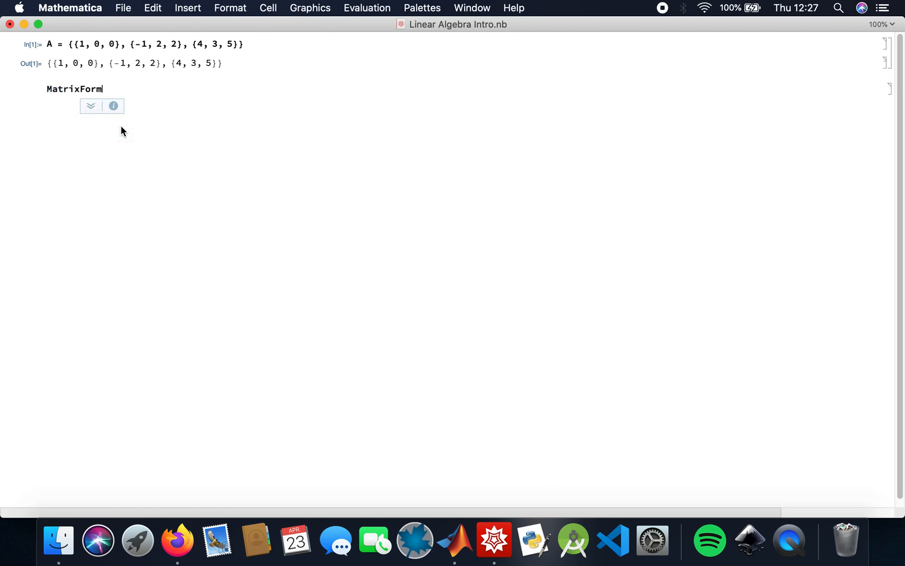
pyautogui.write('[A')
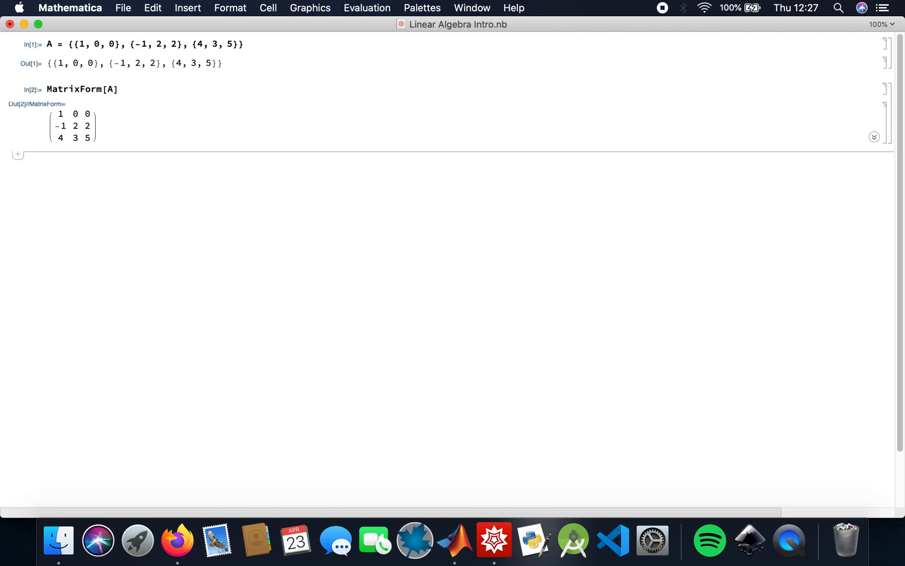
pyautogui.write('N')
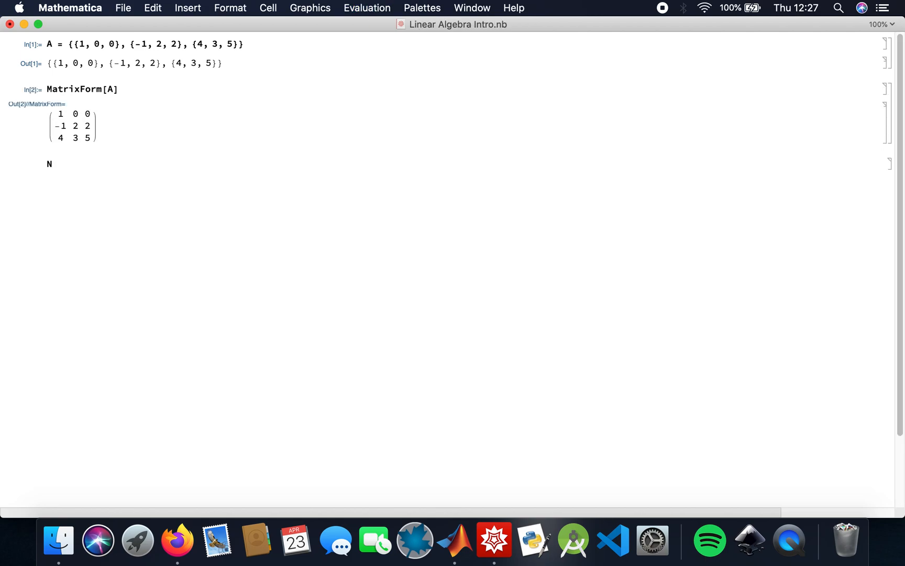
# - Evaluate N[Det[A]] to get the numeric determinant 4., then start typing Inverse
pyautogui.write('[D')
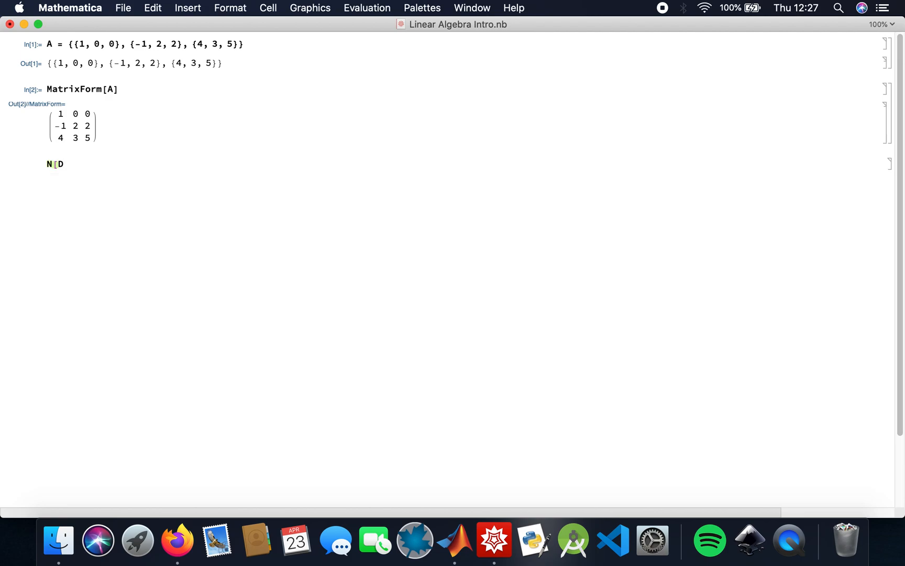
pyautogui.write('Det[')
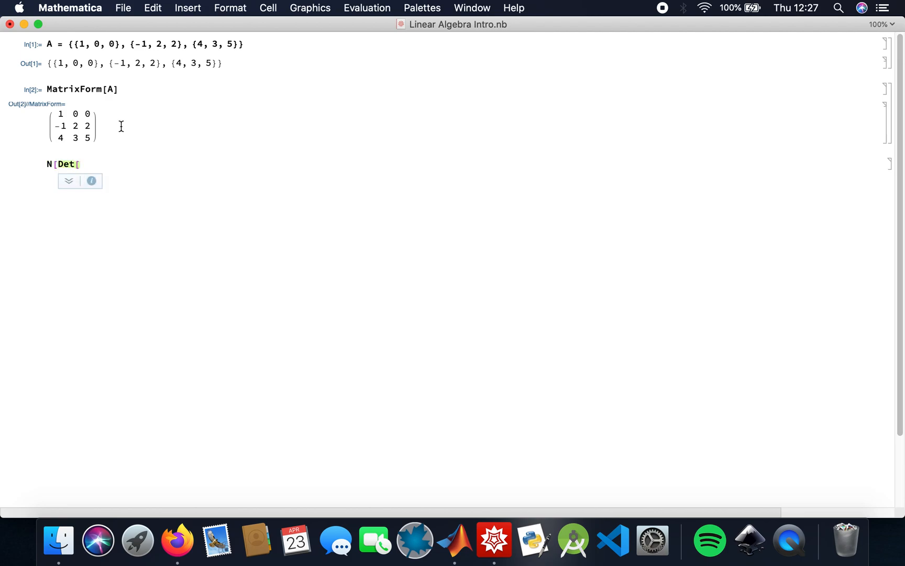
pyautogui.write('A')
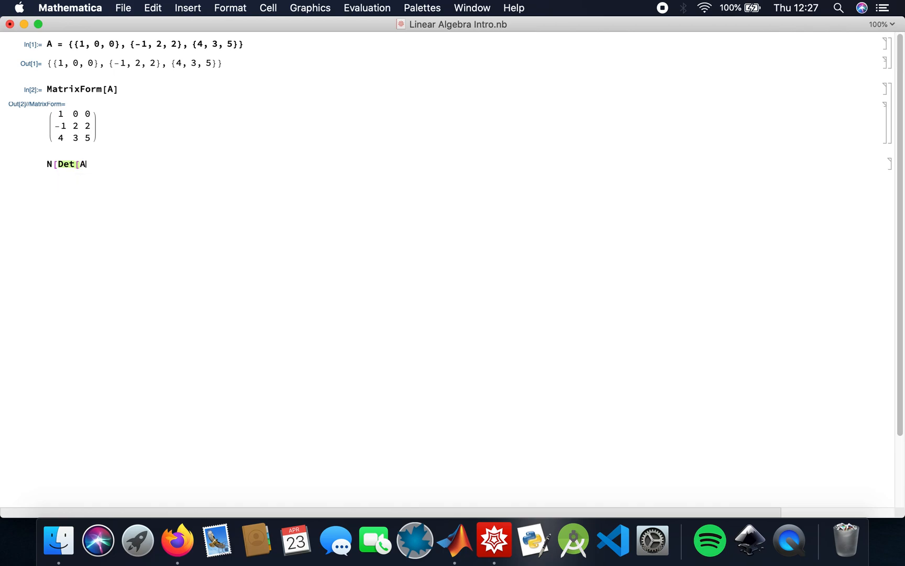
pyautogui.write(']]')
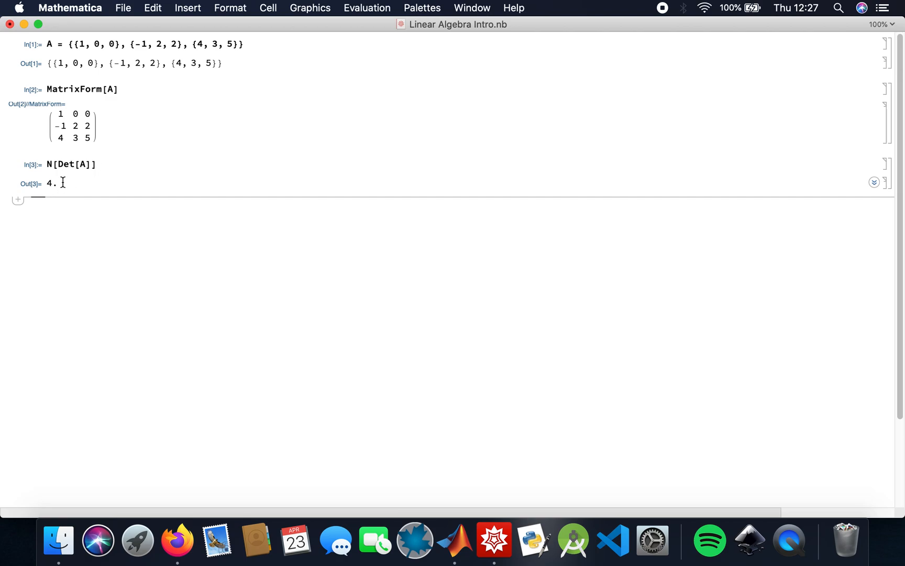
pyautogui.moveTo(85, 224)
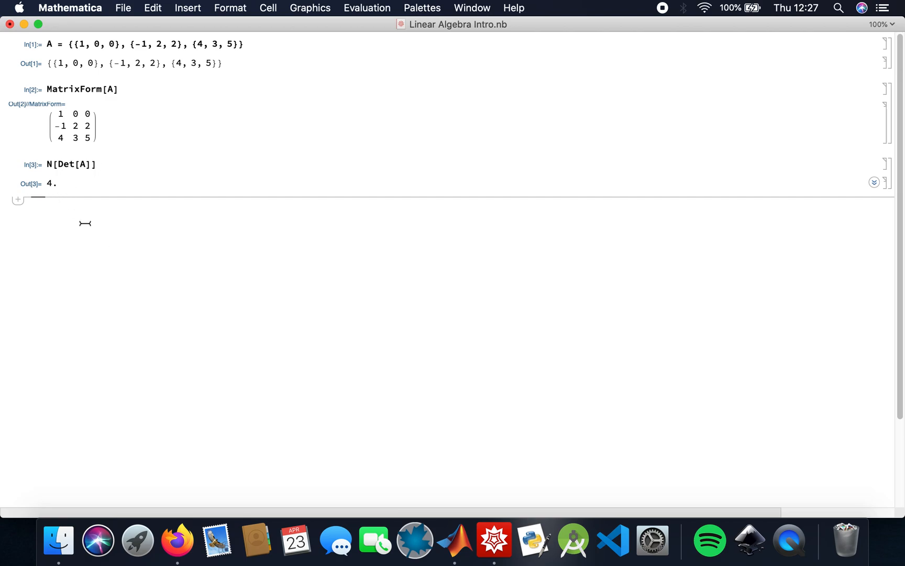
pyautogui.write('Inverse')
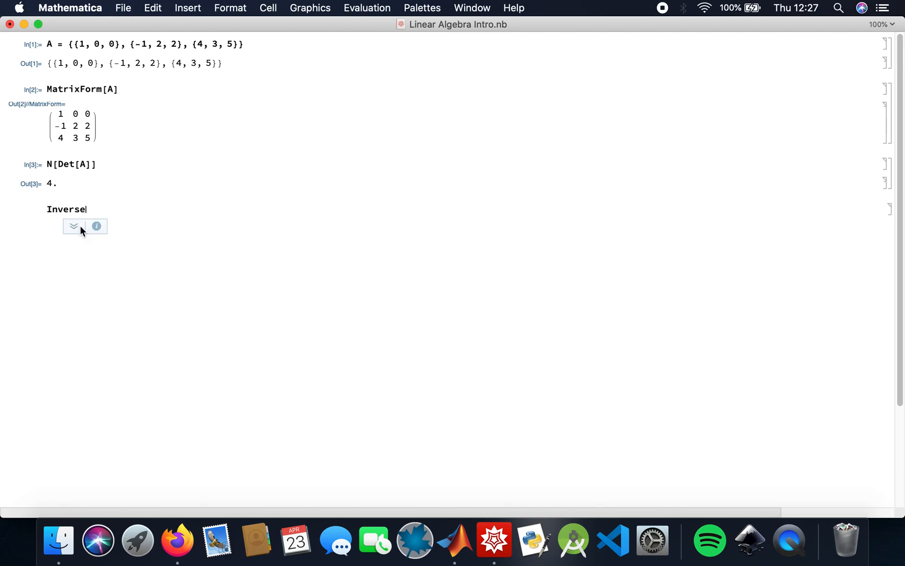
# - Evaluate Inverse[A] // MatrixForm showing fractional entries like 13/4 and -11/4
pyautogui.write('[A] //')
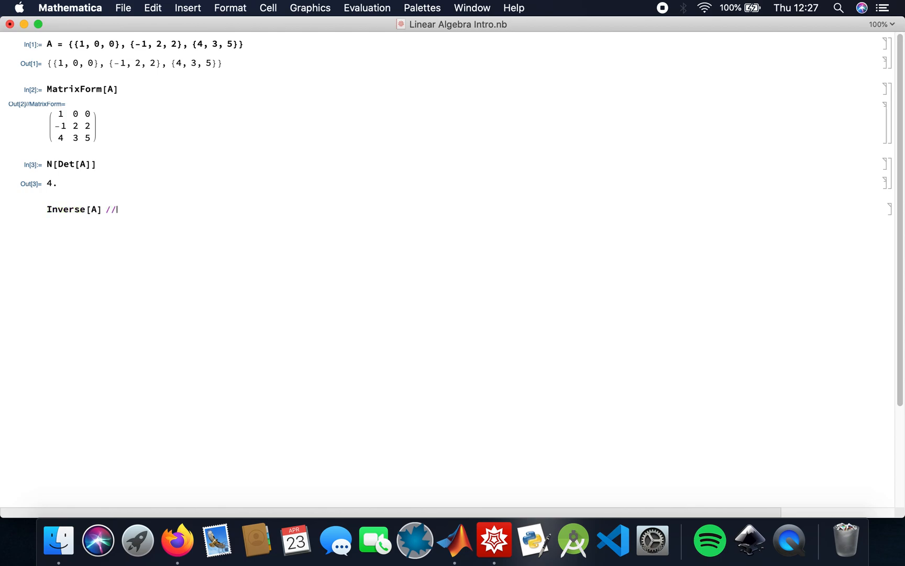
pyautogui.write('Ma')
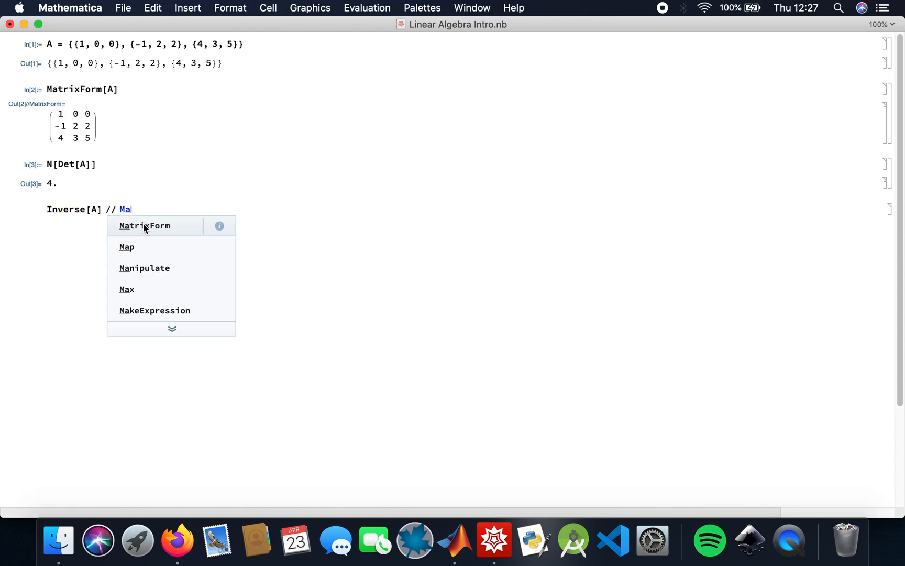
pyautogui.click(144, 225)
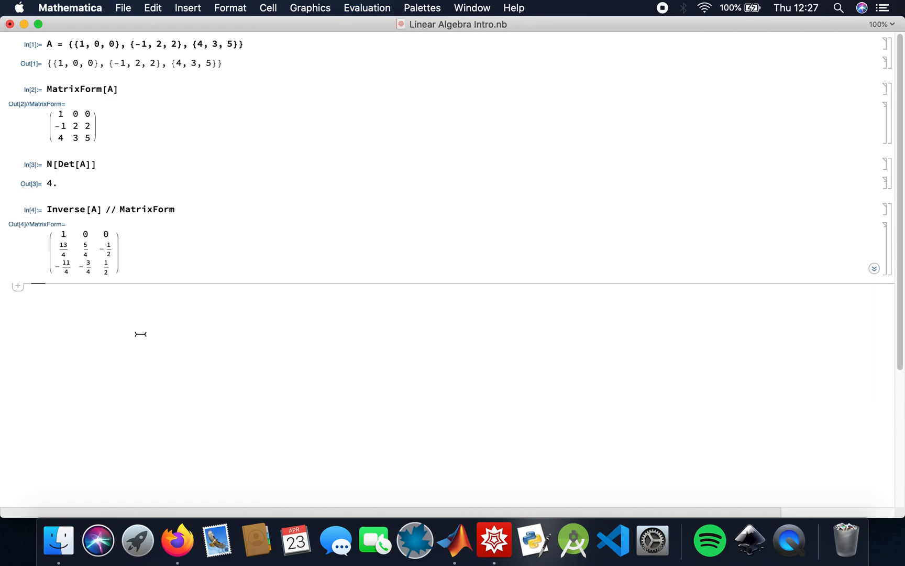
pyautogui.write('Char')
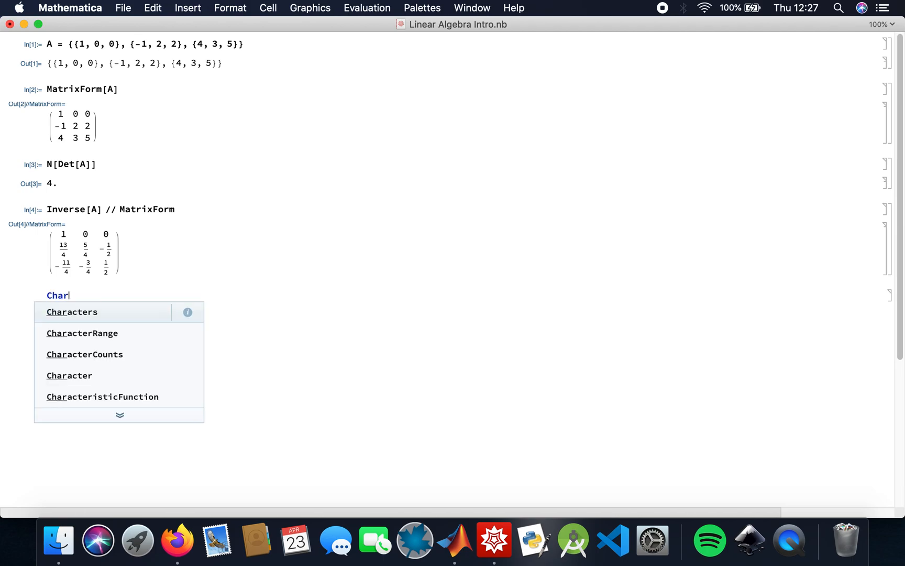
# - Evaluate CharacteristicPolynomial[A, x], giving 4 - 11x + 8x^2 - x^3
pyautogui.write('acter')
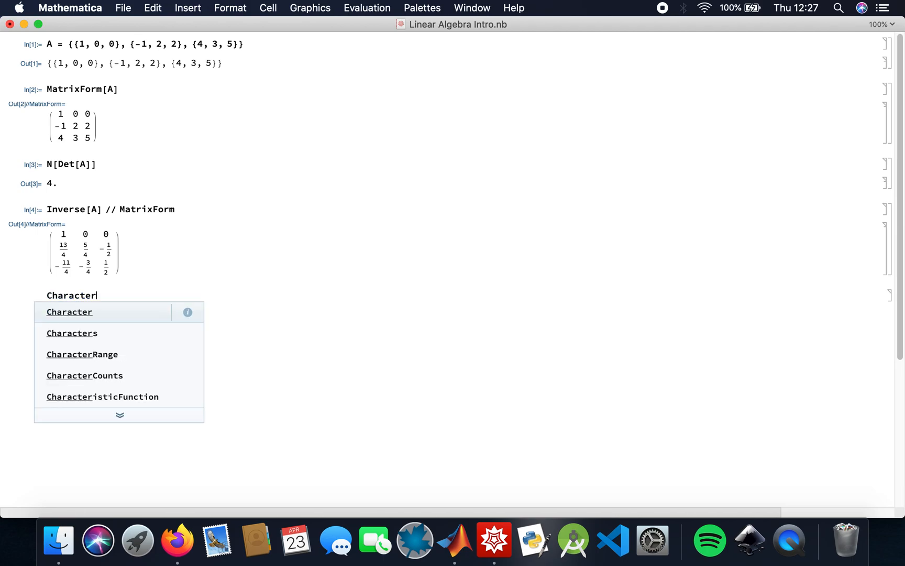
pyautogui.write('isticPolynomial[A')
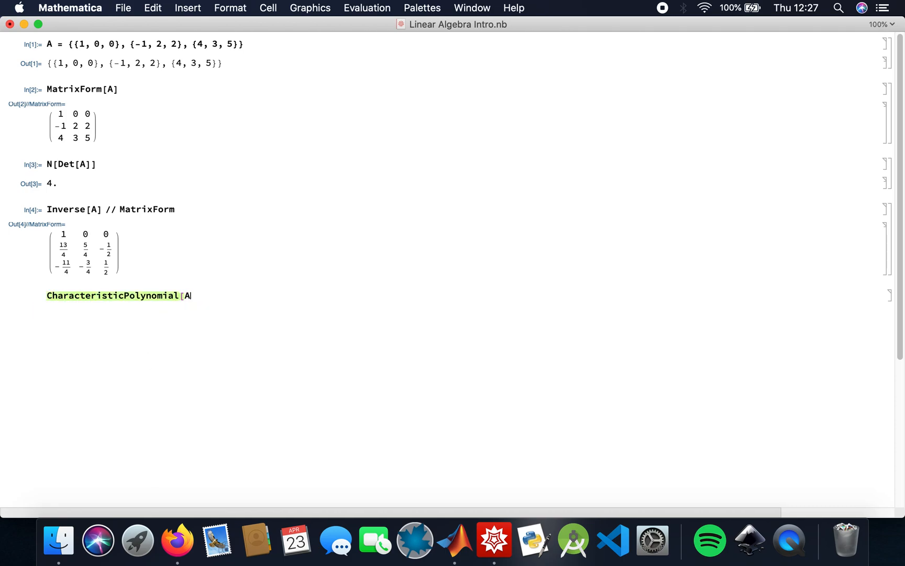
pyautogui.write(',')
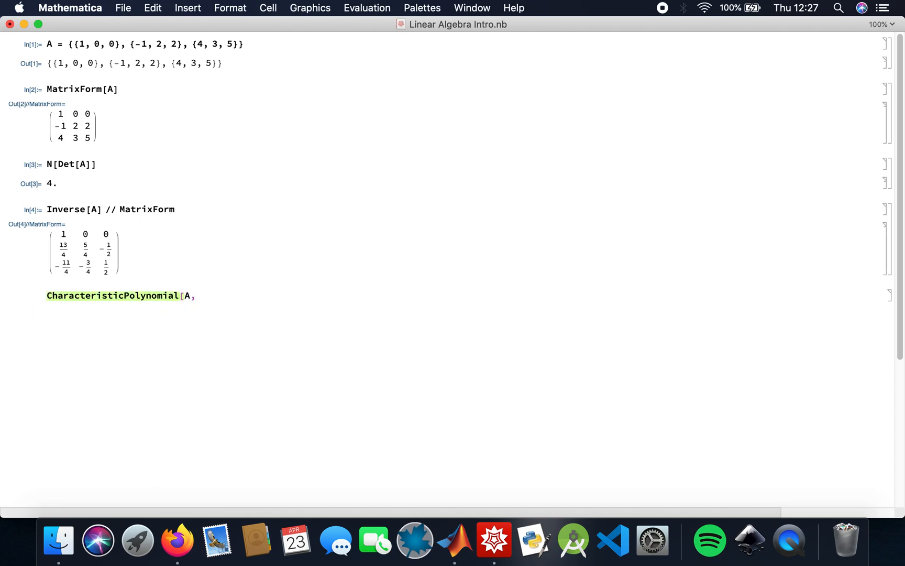
pyautogui.write('x]')
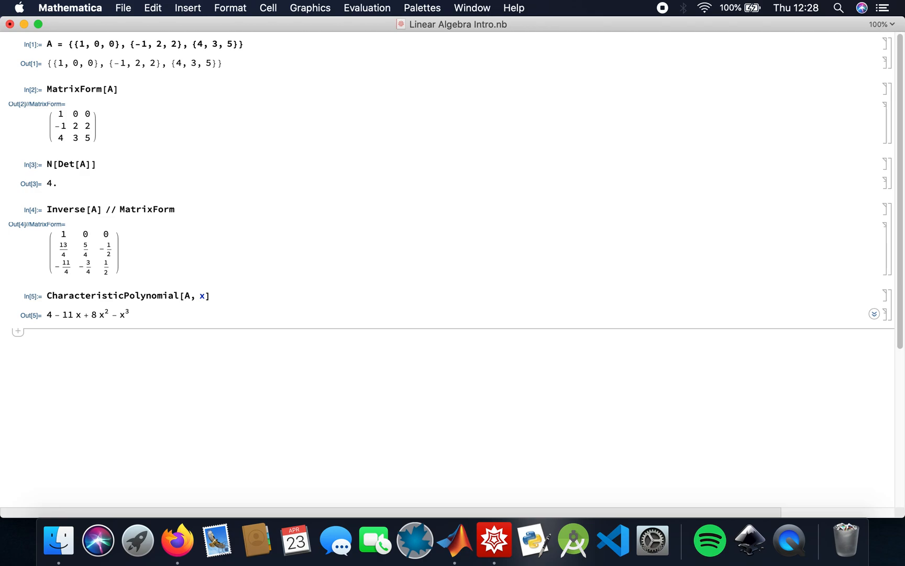
pyautogui.write('E')
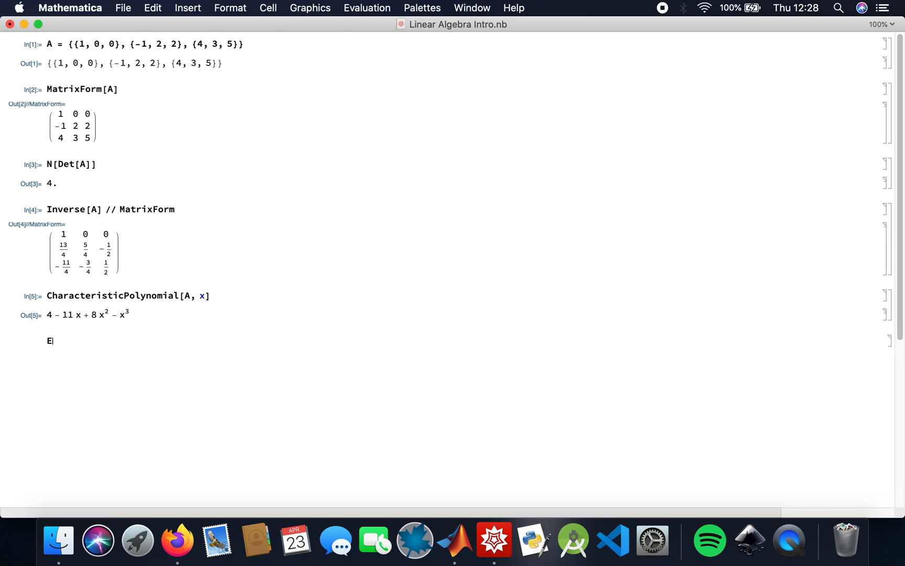
# - Evaluate Eigenvalues[A], giving (7±√33)/2 and 1
pyautogui.write('igen')
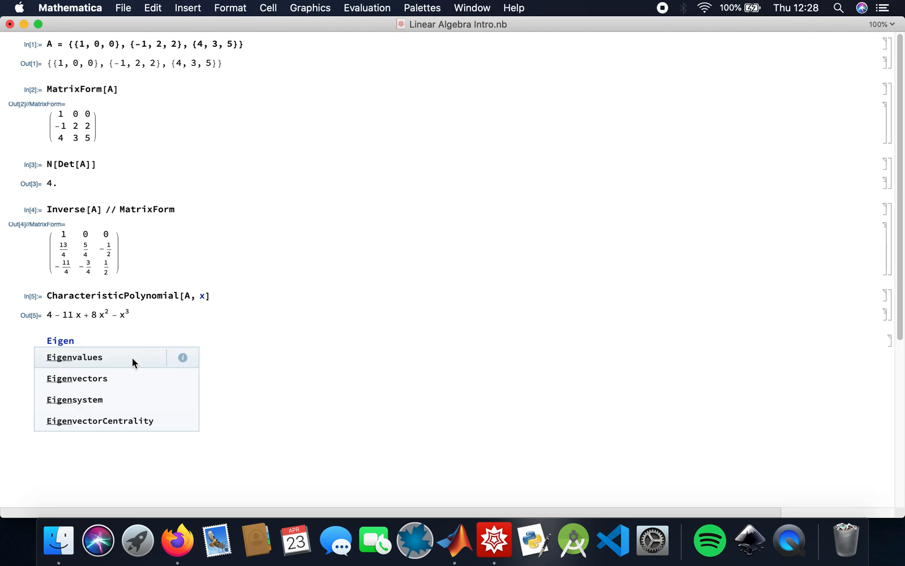
pyautogui.click(74, 357)
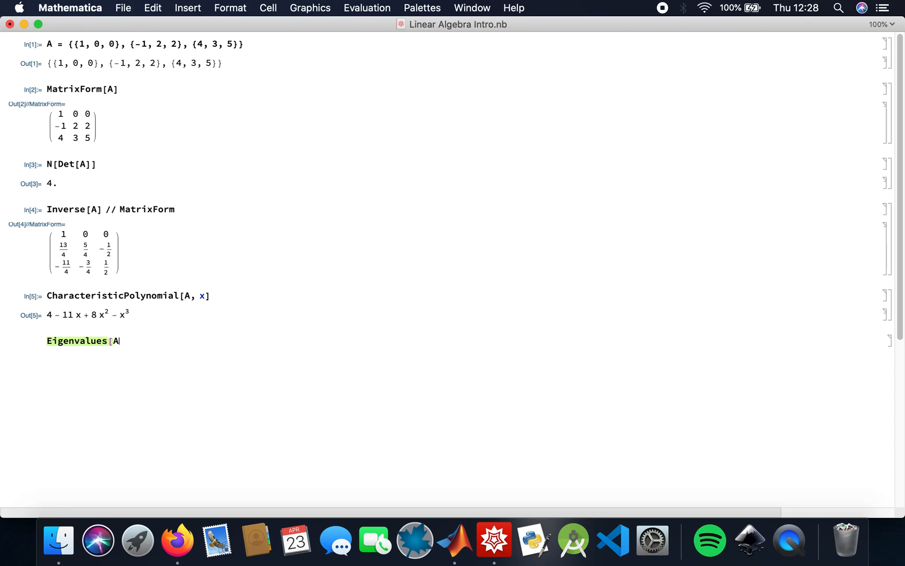
pyautogui.write(']')
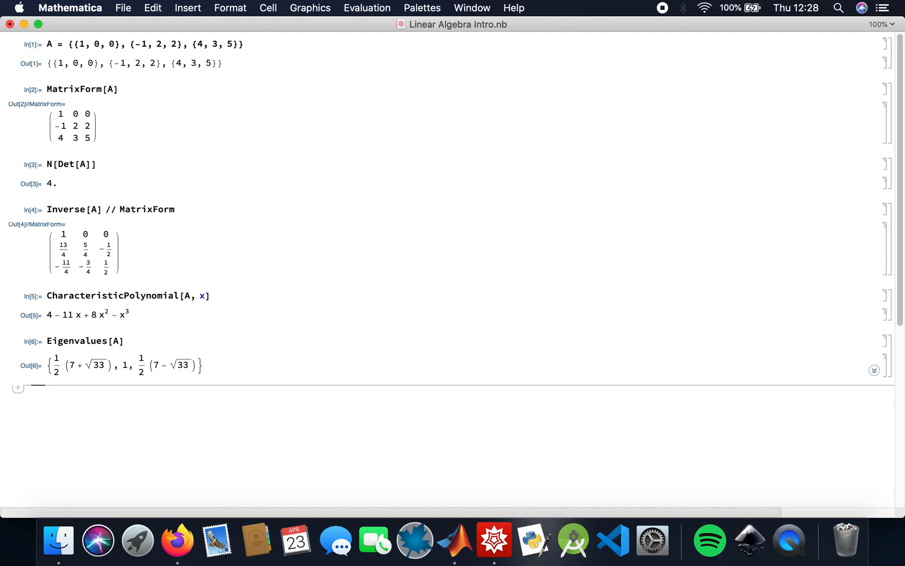
# - Evaluate Eigenvectors[A] to list the matching eigenvectors
pyautogui.write('Eigen')
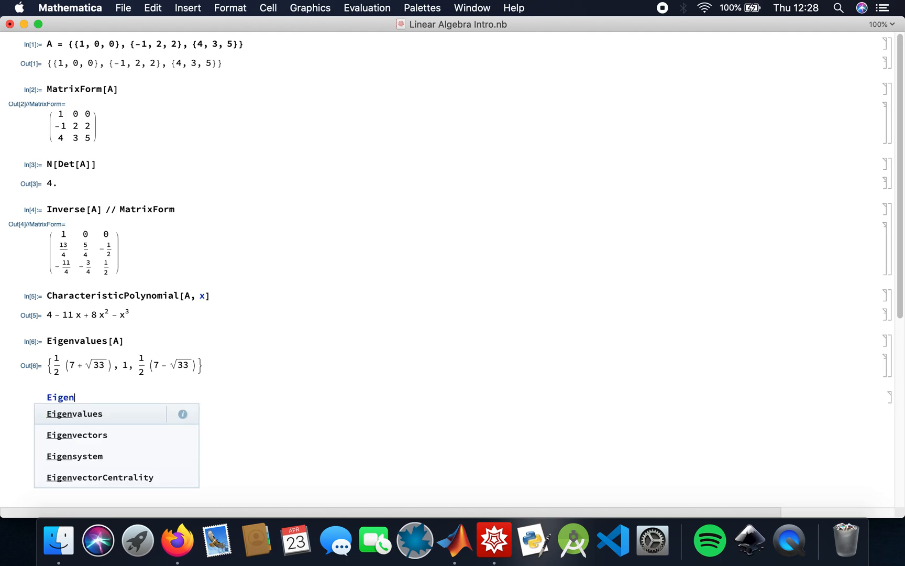
pyautogui.click(76, 435)
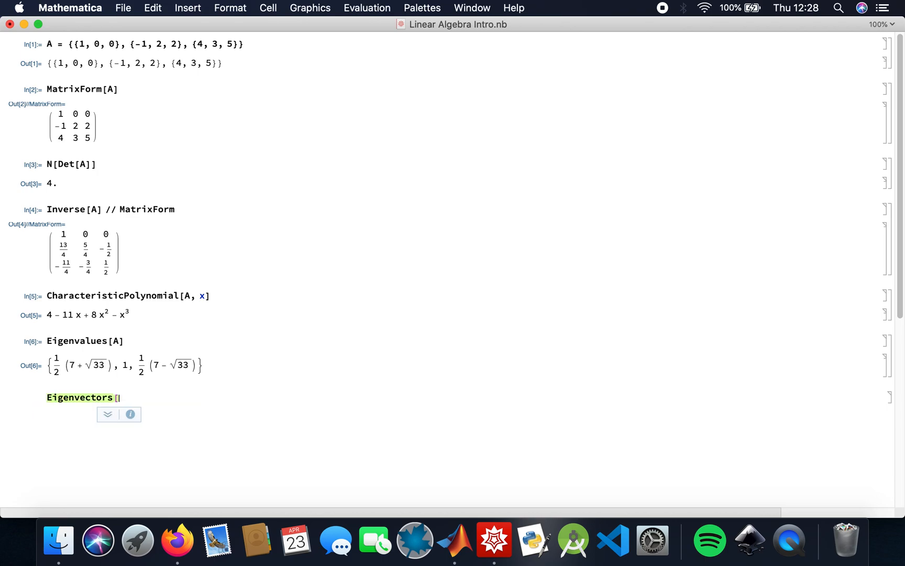
pyautogui.write('A]')
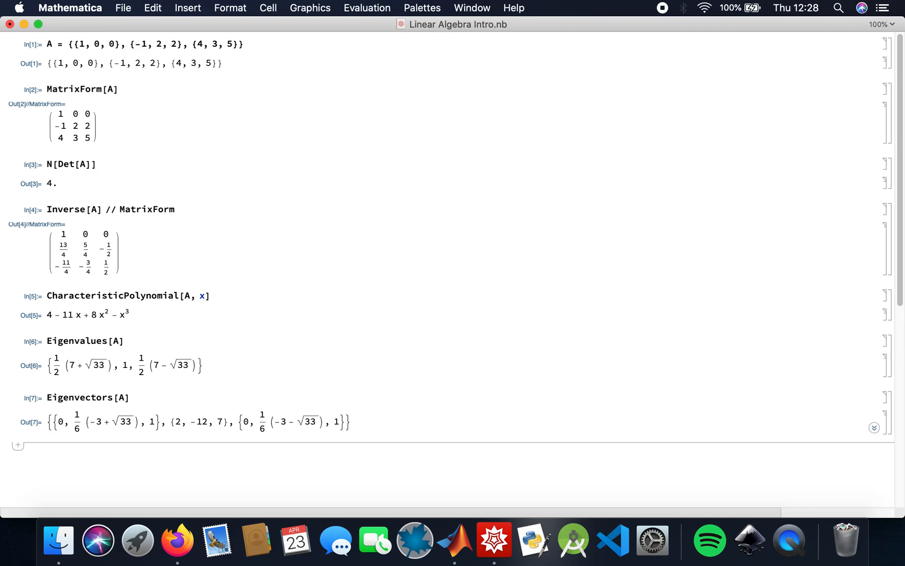
pyautogui.click(38, 442)
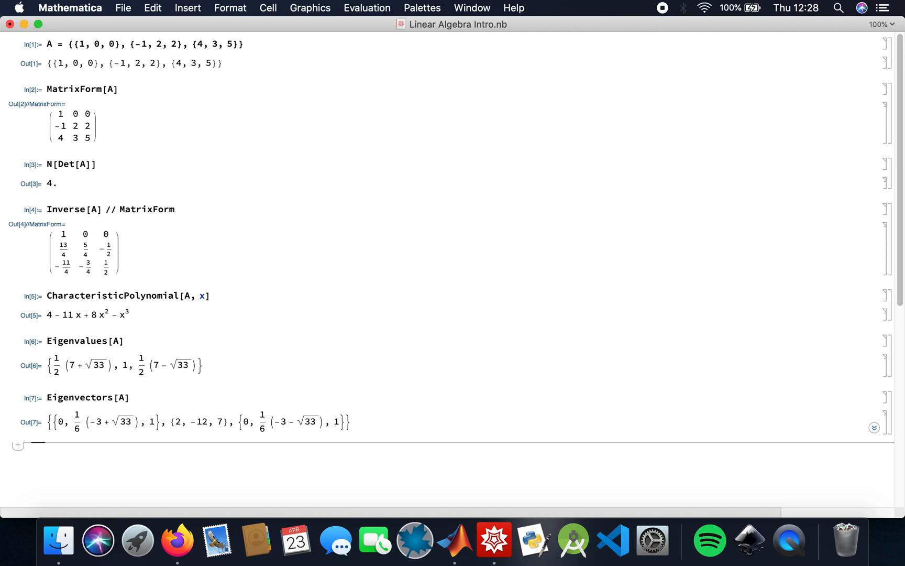
# - Evaluate Tr[A] giving 8 and RowReduce[A] giving the 3×3 identity matrix
pyautogui.write('Tr')
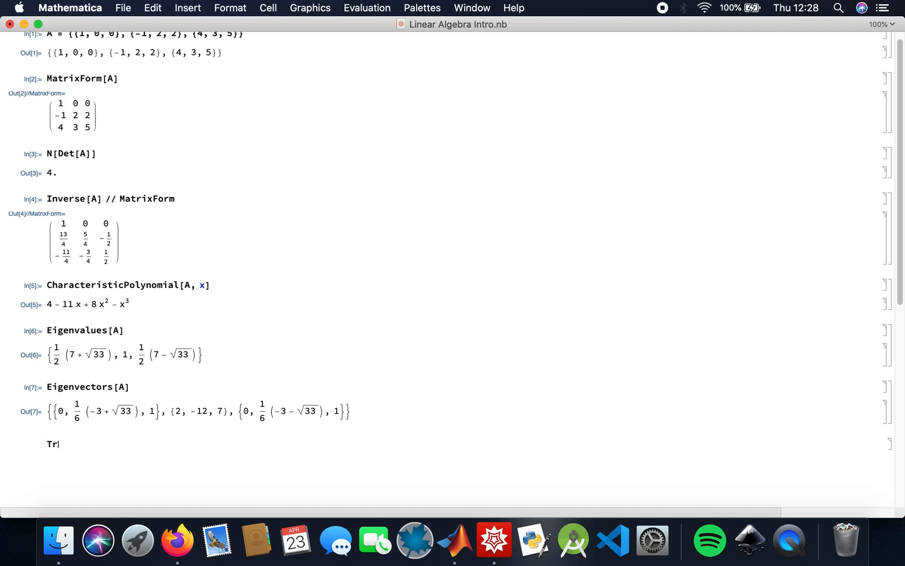
pyautogui.write('[A')
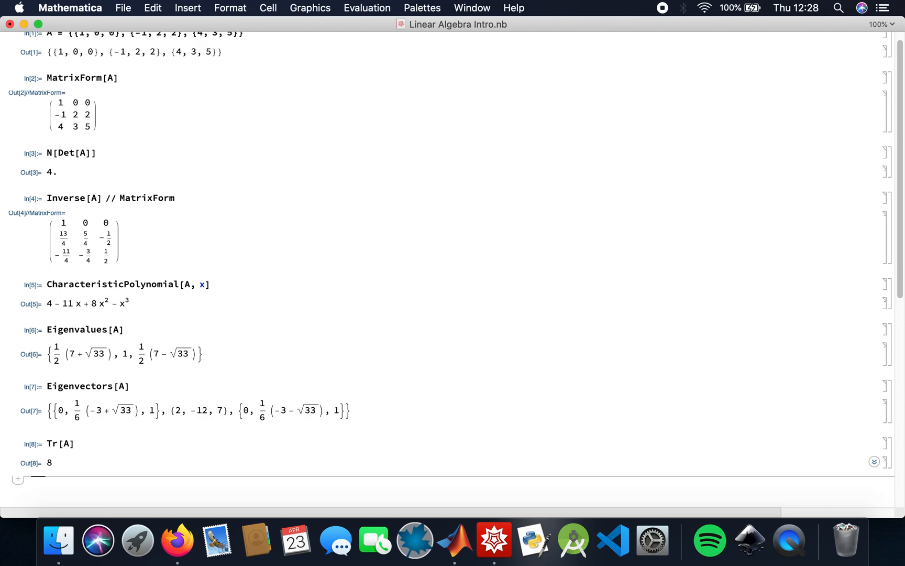
pyautogui.write('Row')
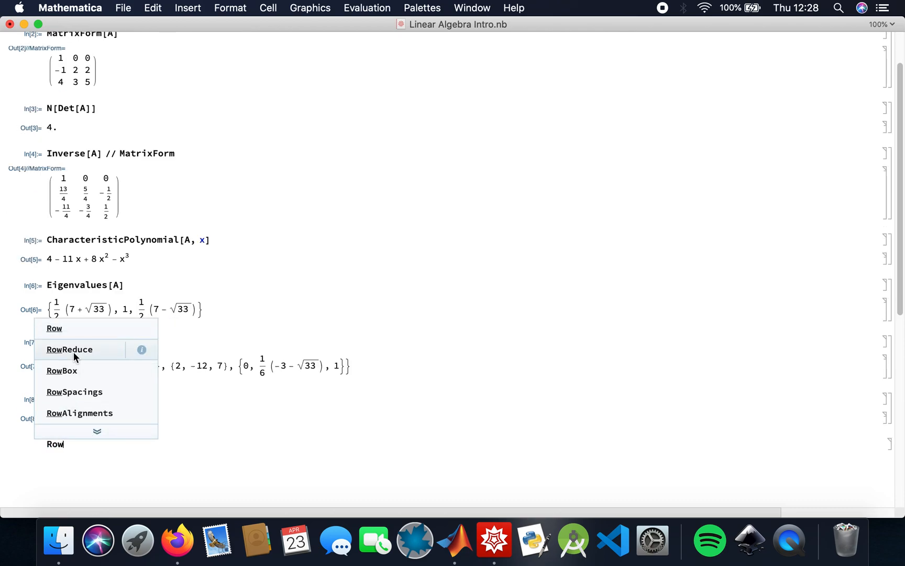
pyautogui.click(69, 349)
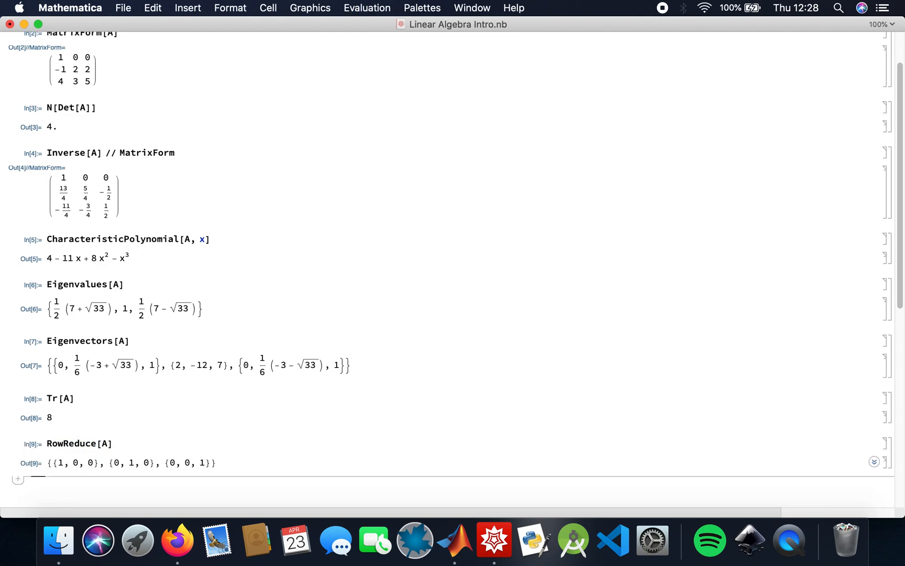
pyautogui.moveTo(198, 455)
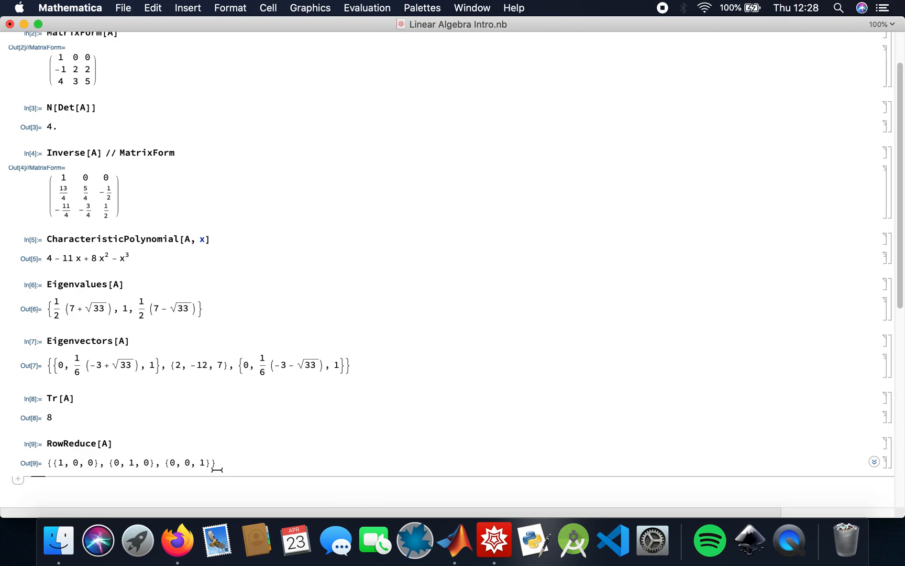
pyautogui.scroll(-3)
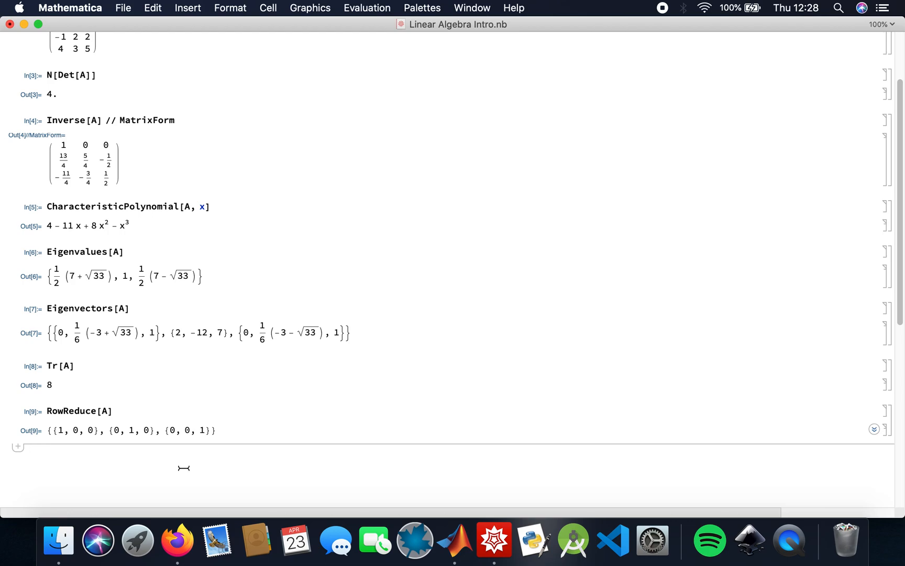
# - Evaluate RowReduce[A] // MatrixForm showing the identity as a 3×3 grid
pyautogui.write('RowReduce[A] //')
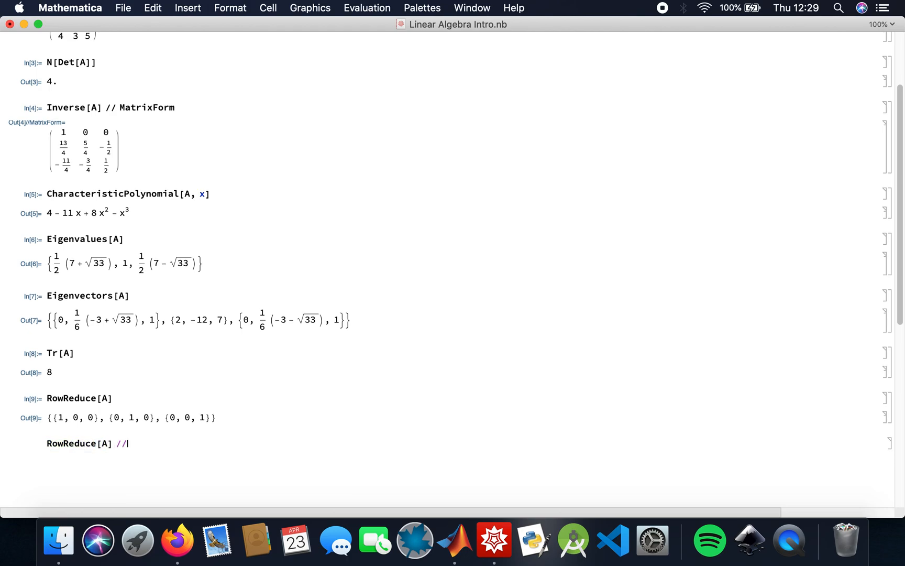
pyautogui.write('Mar')
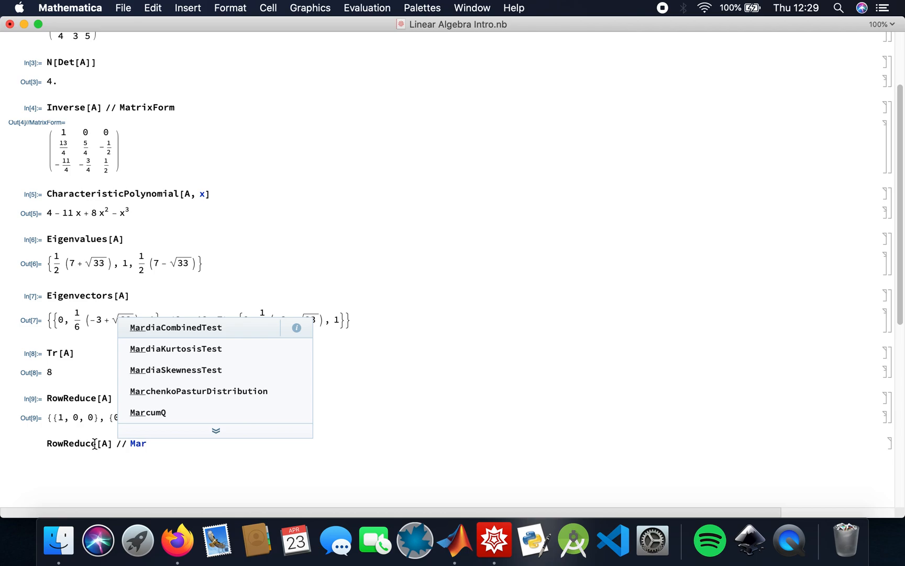
pyautogui.write('ixForm')
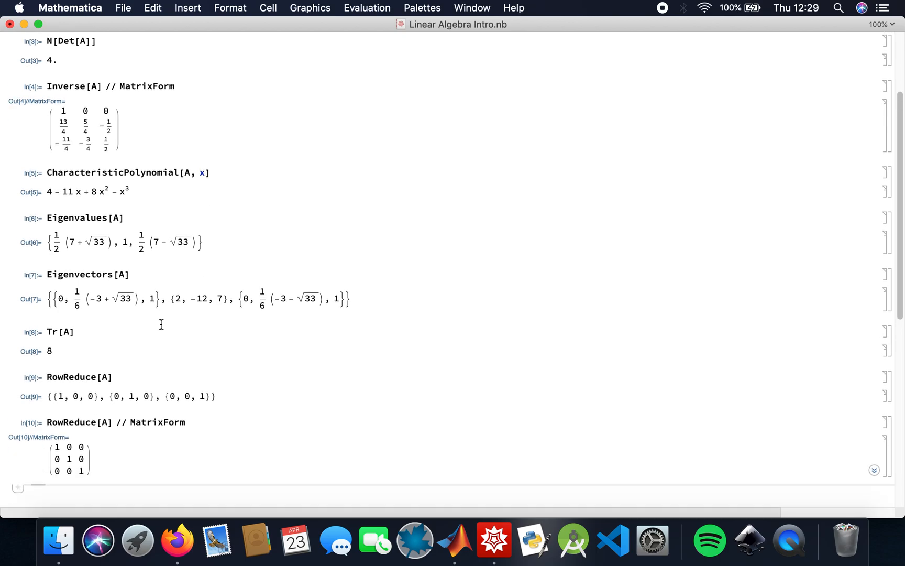
pyautogui.scroll(3)
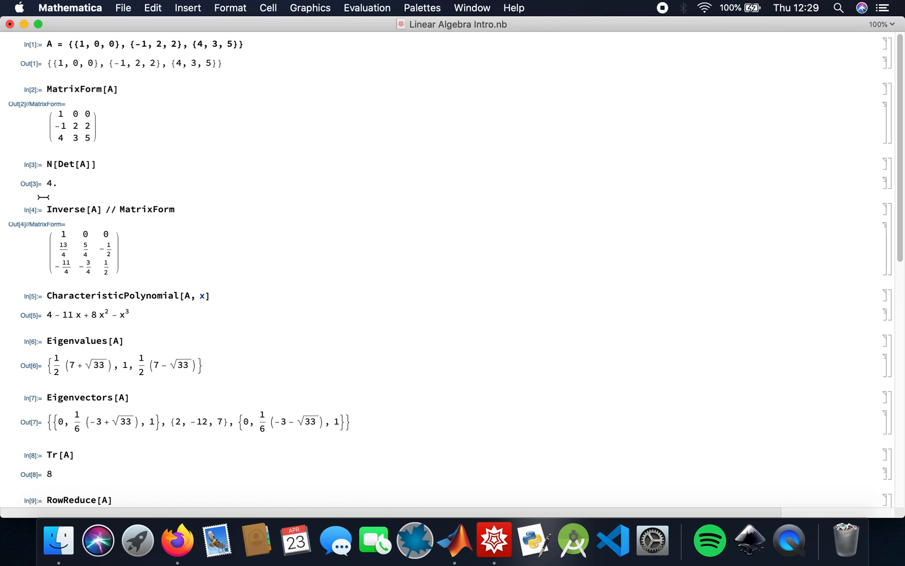
pyautogui.moveTo(101, 229)
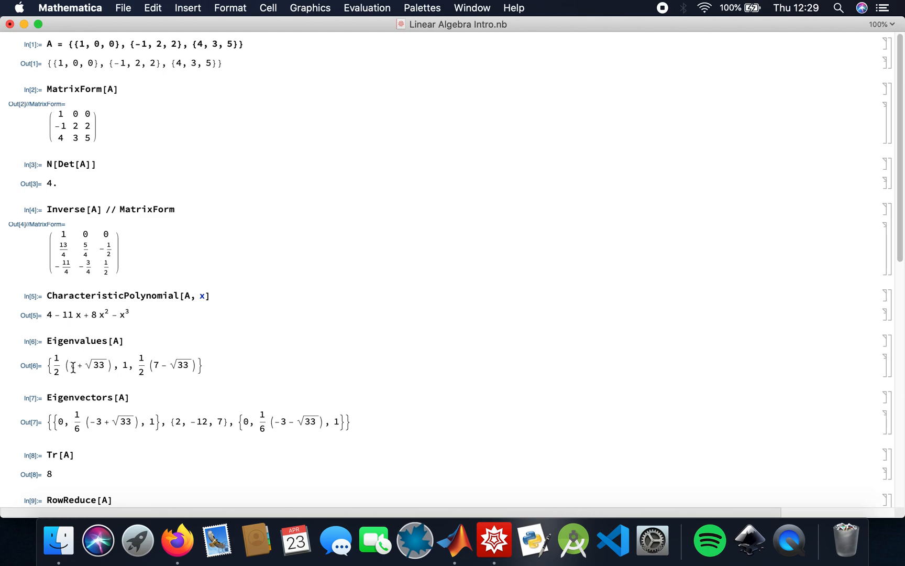
pyautogui.scroll(-3)
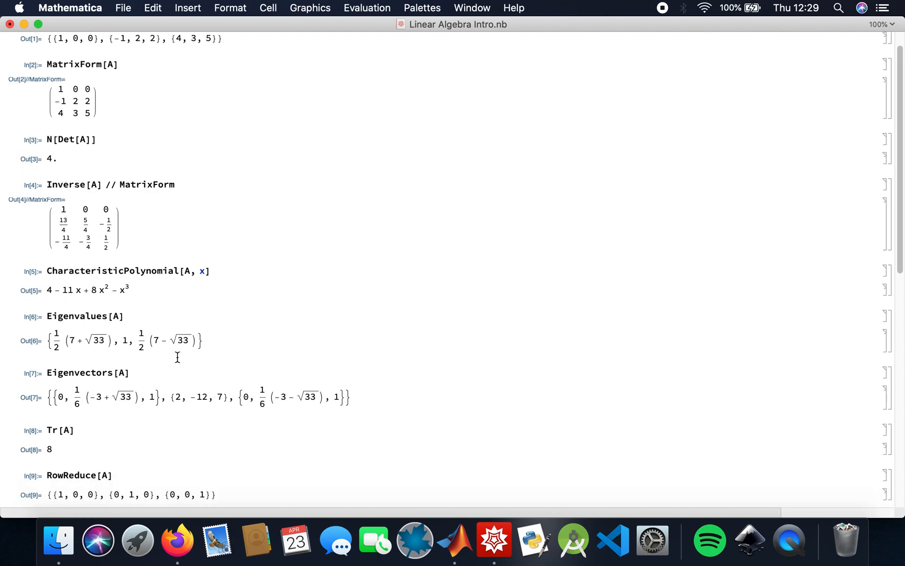
pyautogui.scroll(-3)
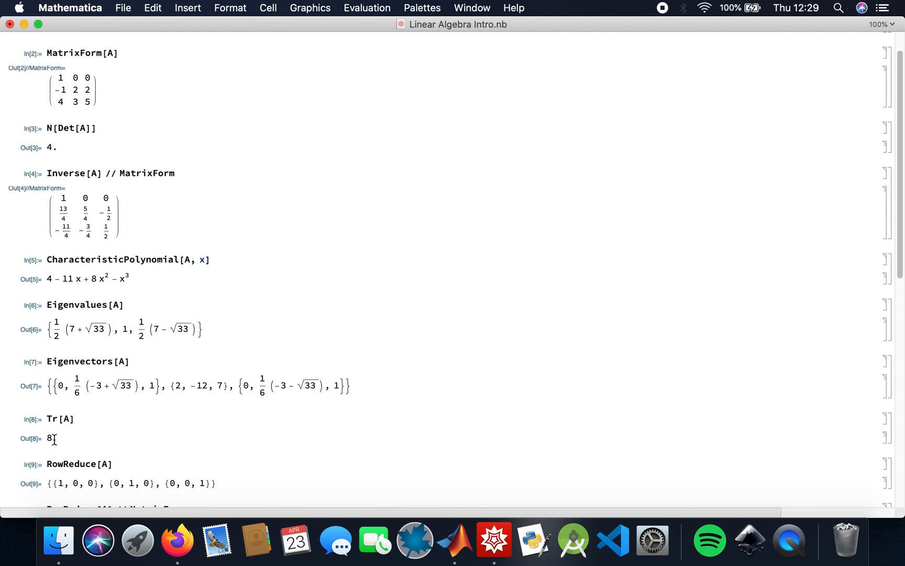
pyautogui.moveTo(88, 173)
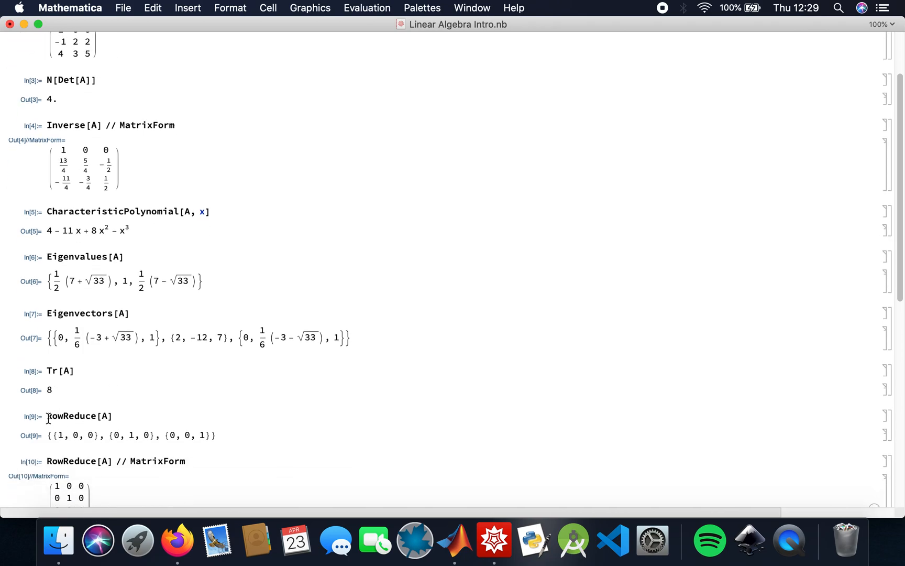
pyautogui.scroll(-3)
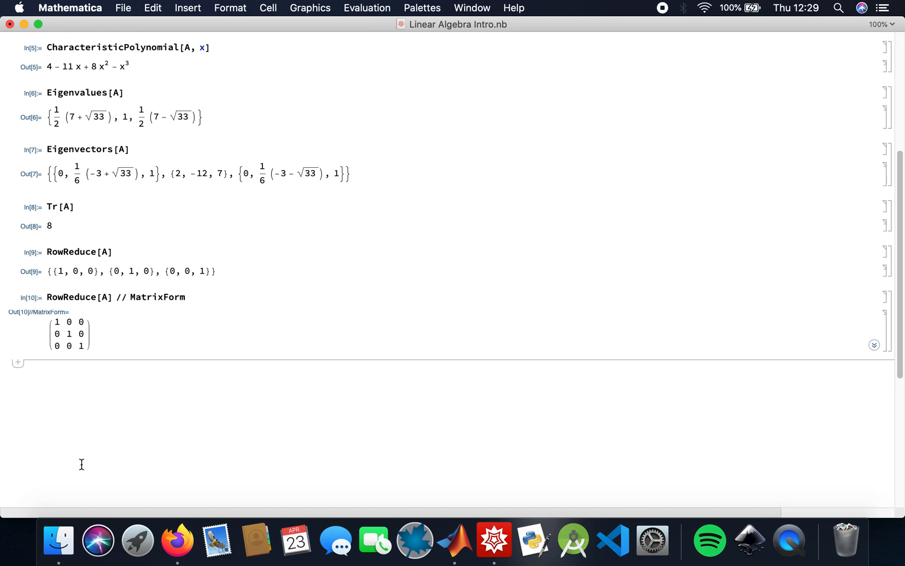
pyautogui.moveTo(123, 444)
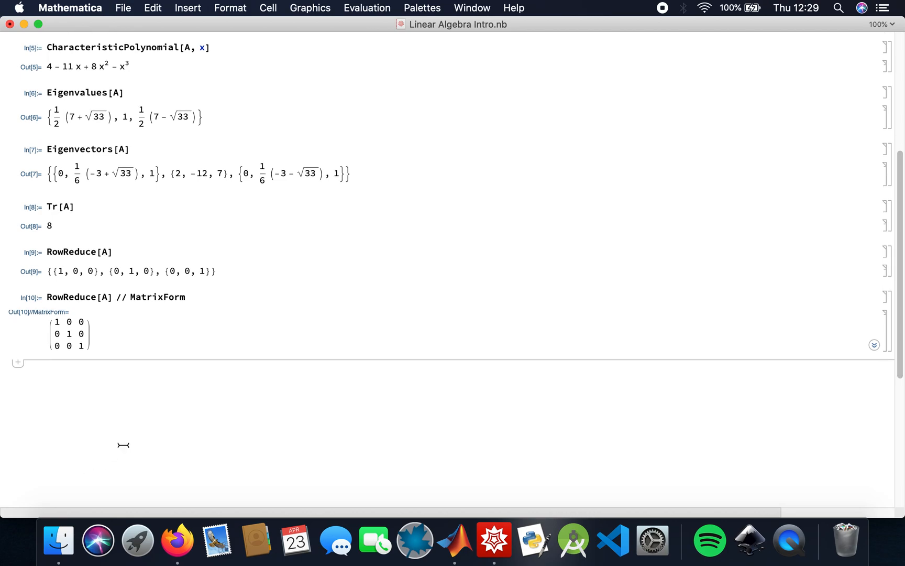